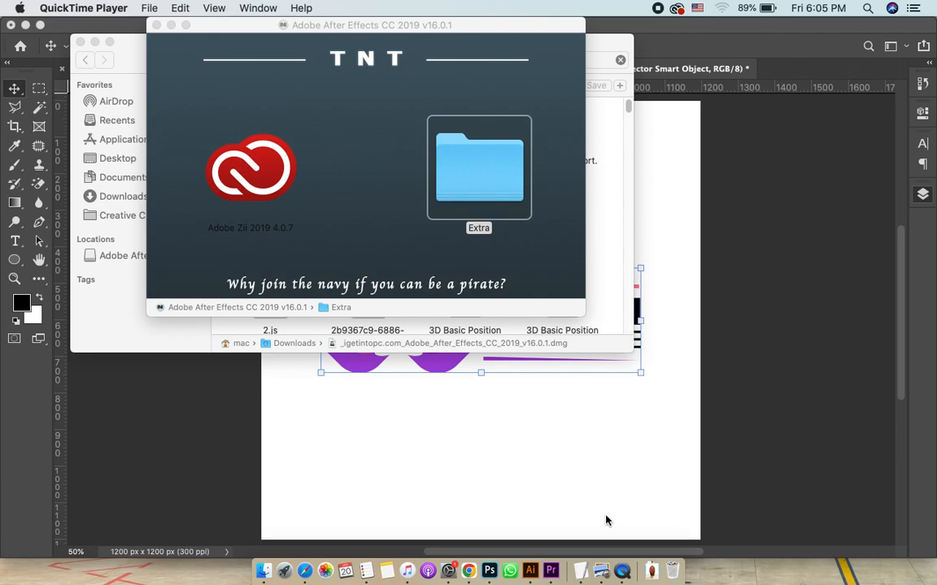
mouse_move(519, 404)
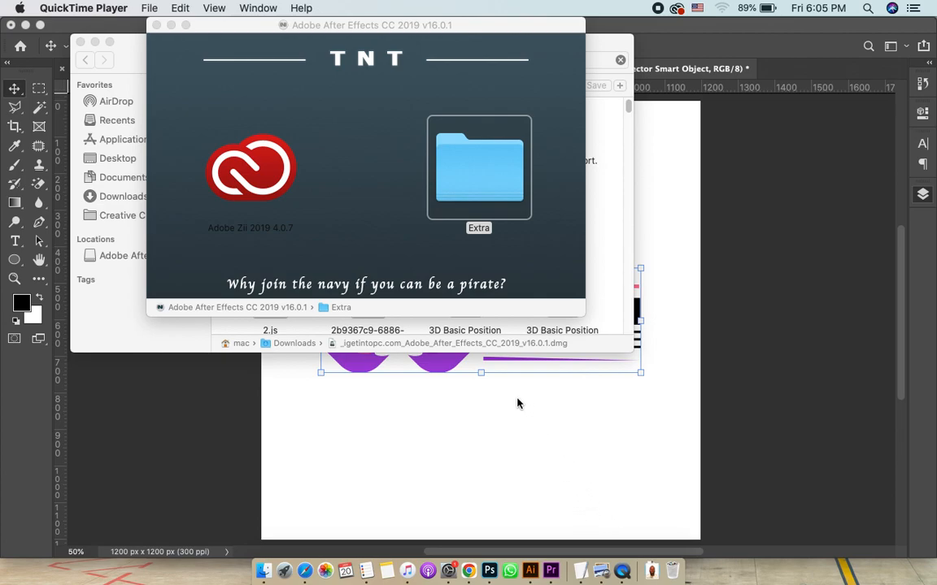
mouse_move(465, 178)
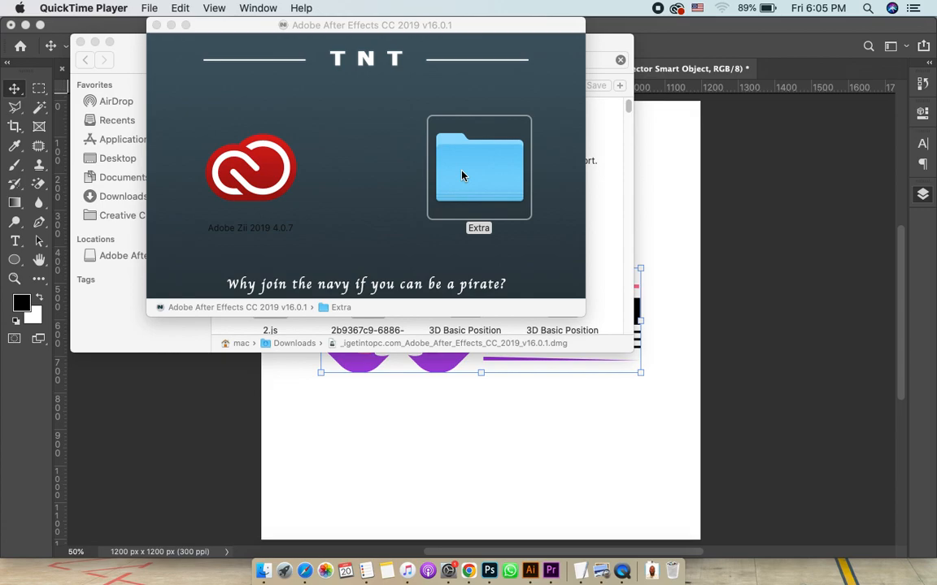
mouse_move(467, 176)
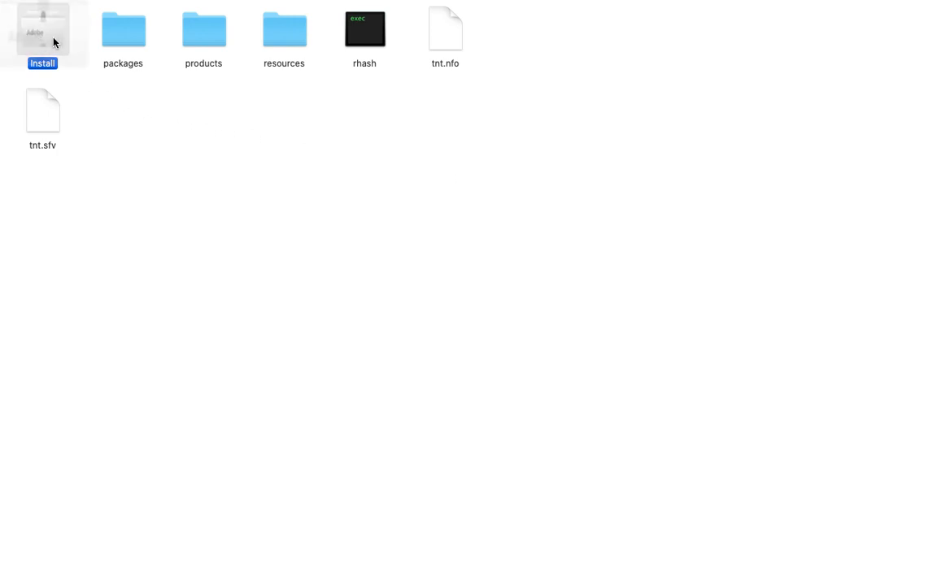
Step: Launch the Install package from the Extra folder, which raises a damaged-installer error
double_click(42, 32)
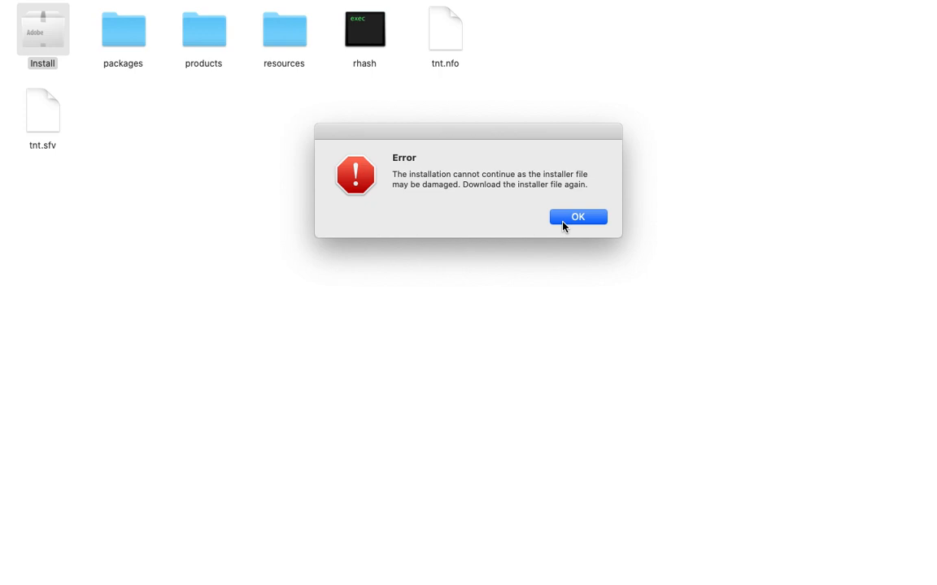
Step: Show the Install package's contents and open its Contents > MacOS folder
right_click(42, 28)
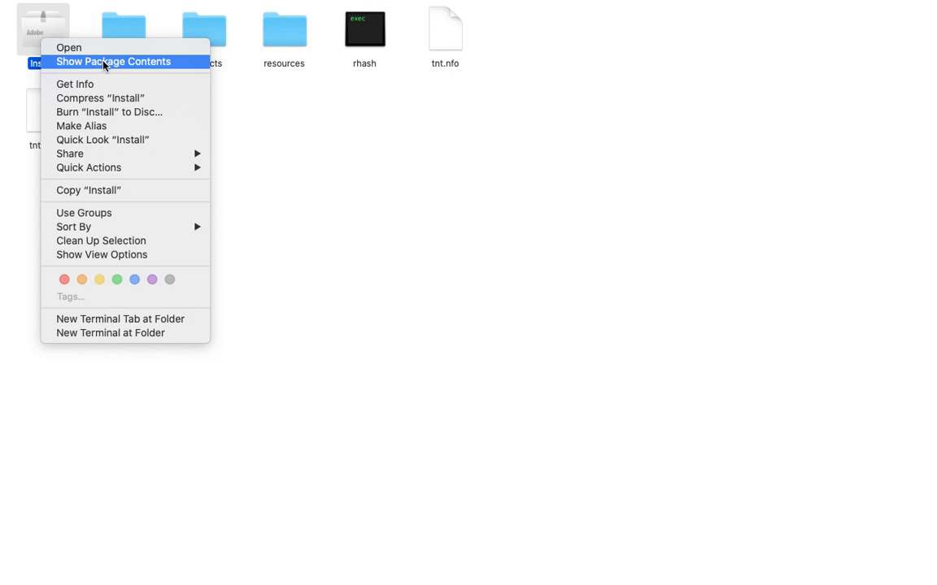
click(113, 61)
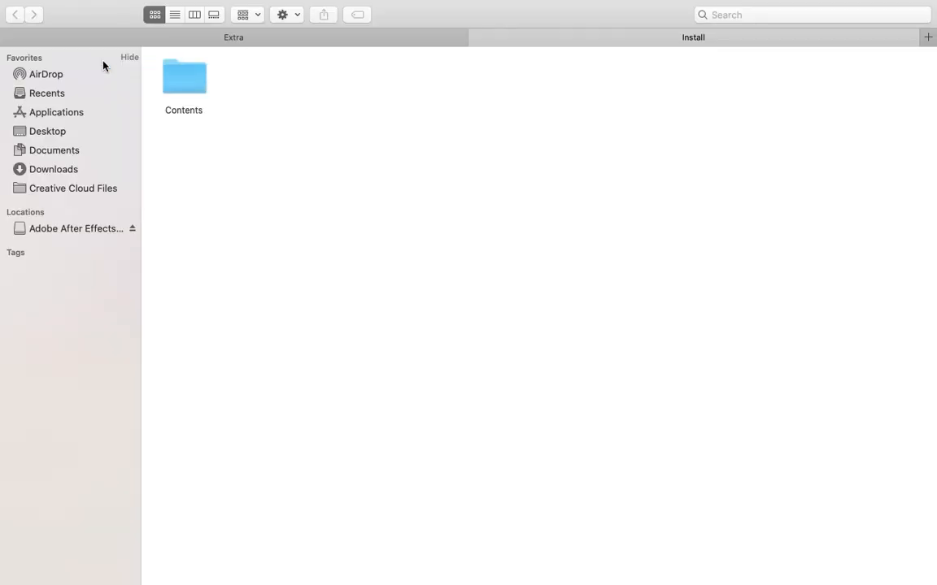
click(184, 76)
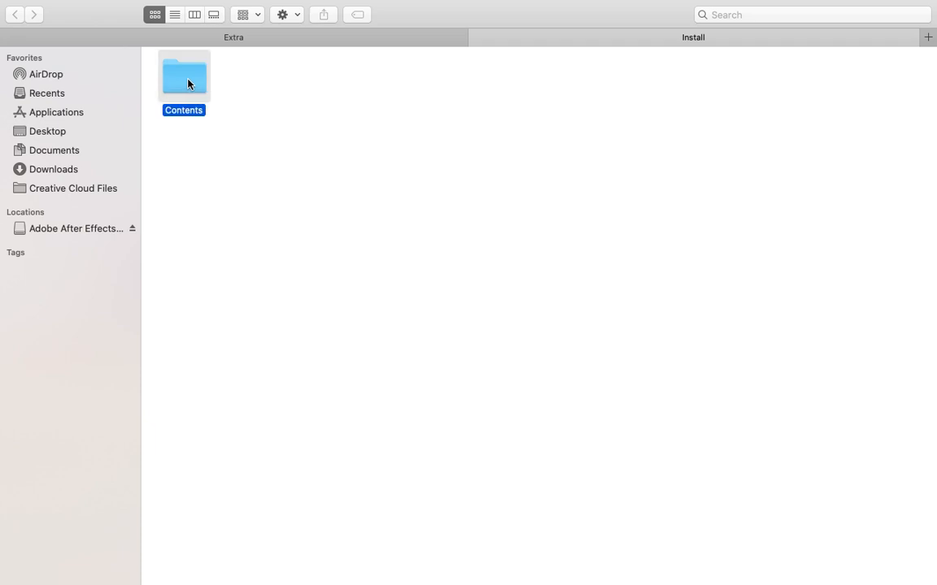
double_click(183, 75)
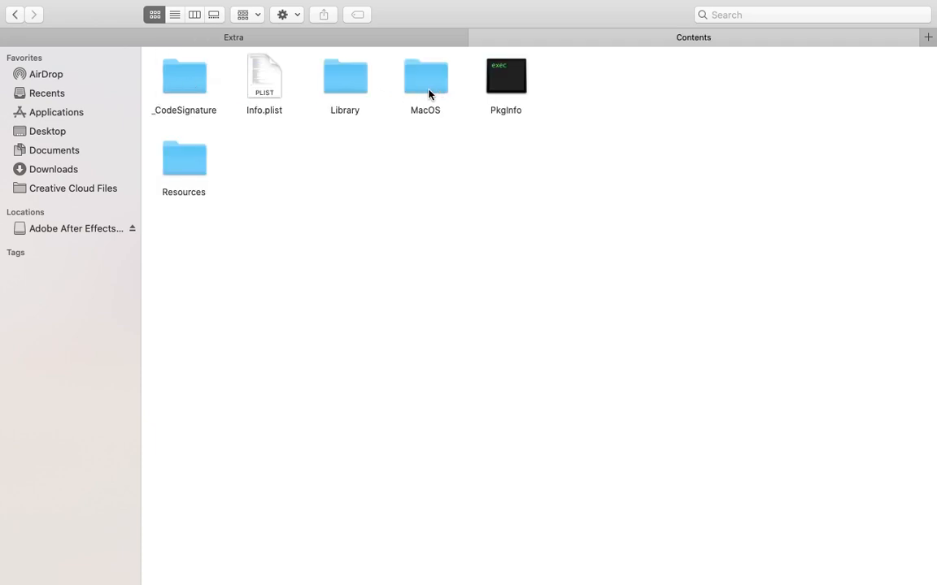
double_click(425, 77)
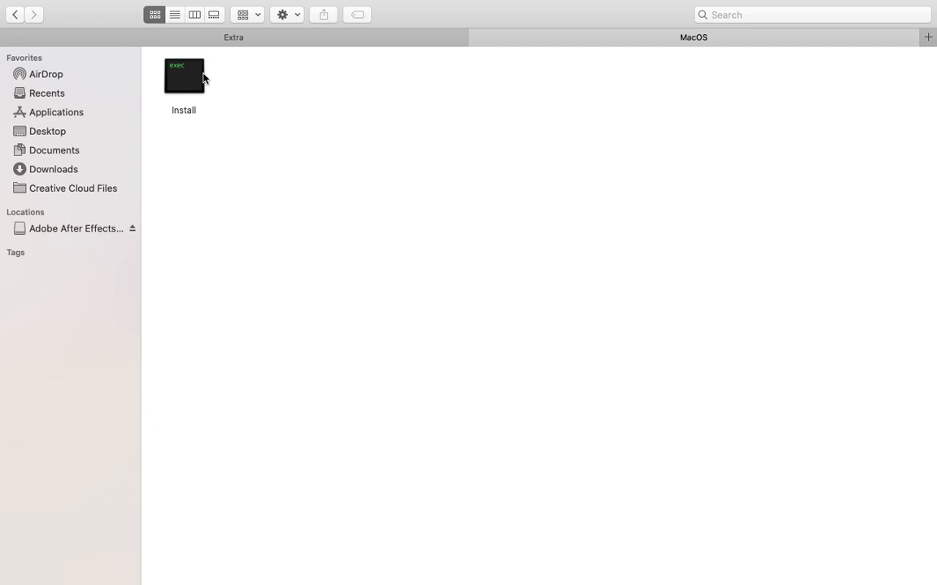
Step: Run the Install executable, confirming the security warning, so it opens in Terminal
click(183, 76)
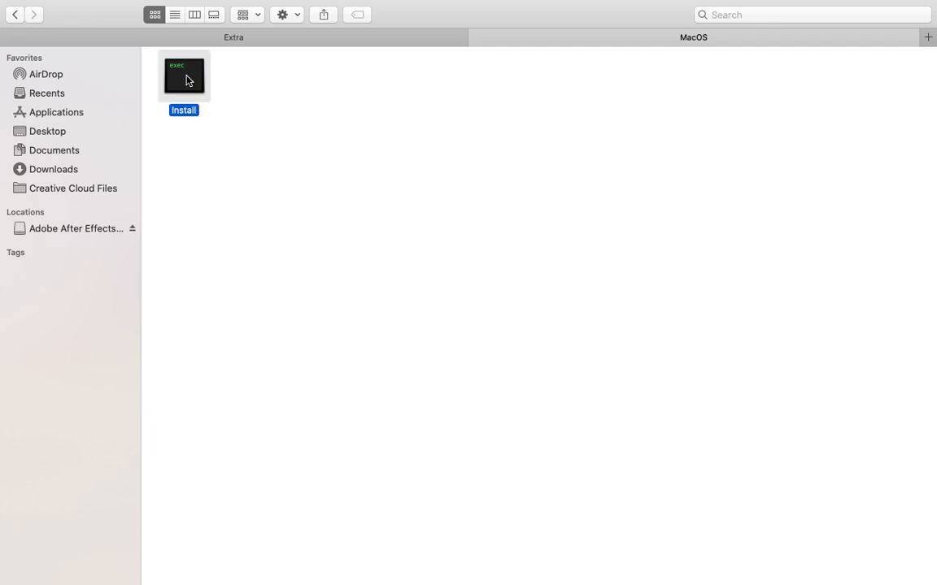
double_click(183, 75)
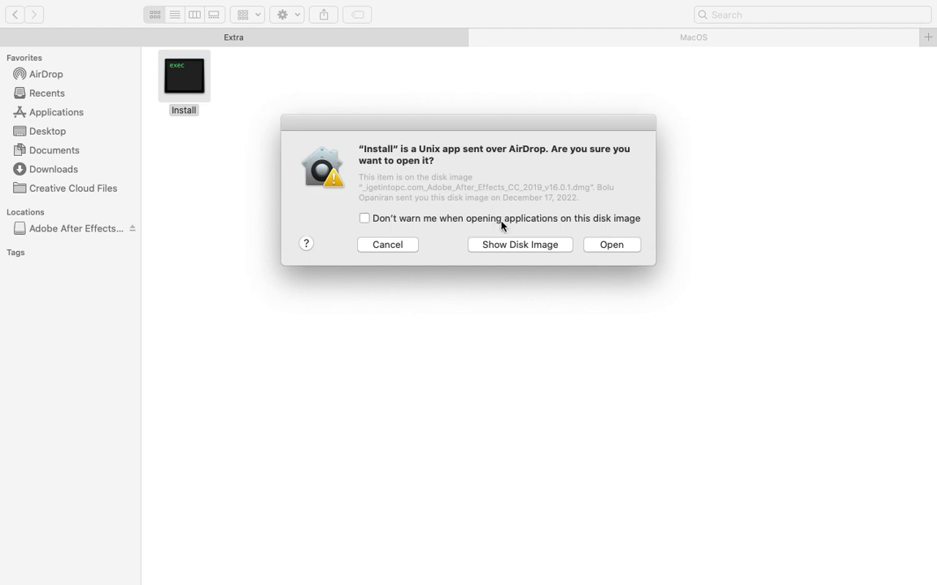
click(387, 244)
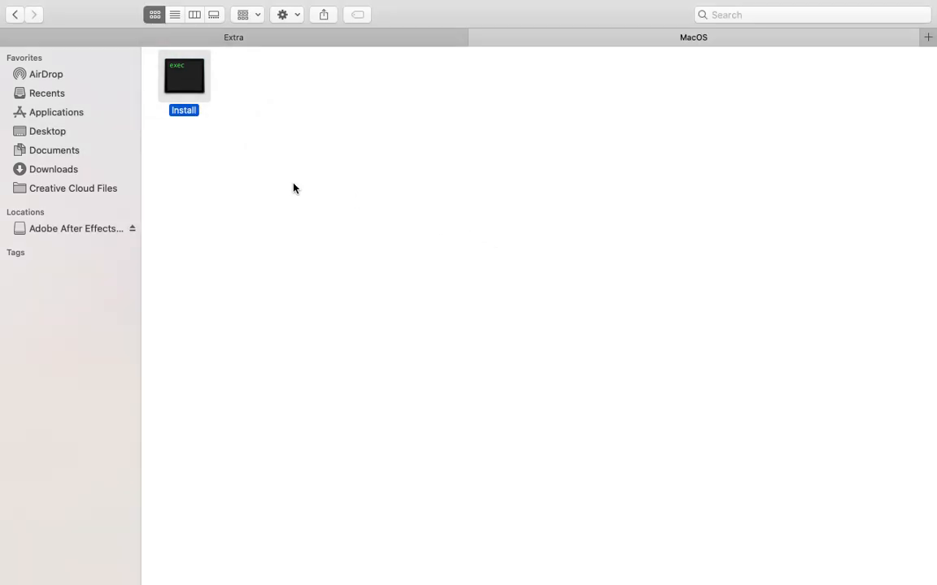
double_click(183, 75)
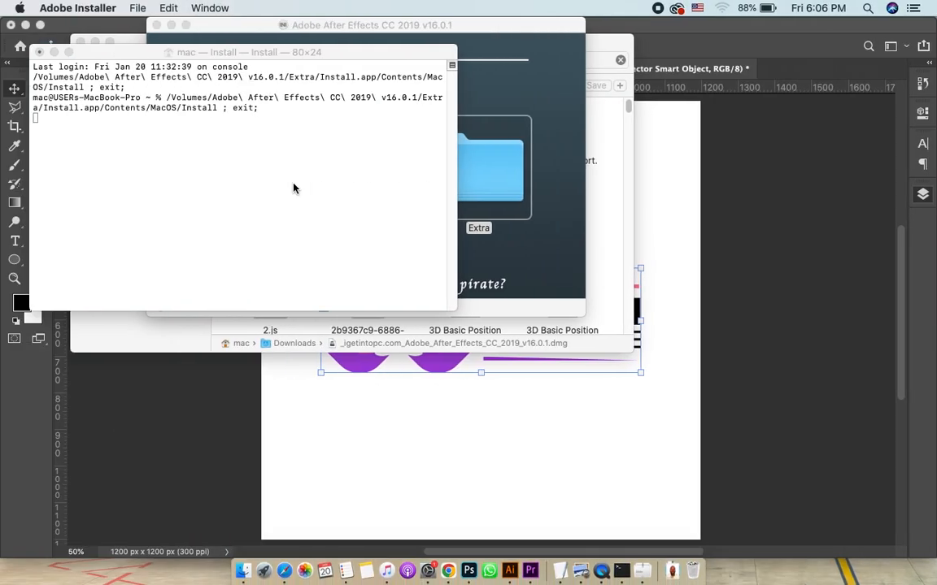
mouse_move(165, 156)
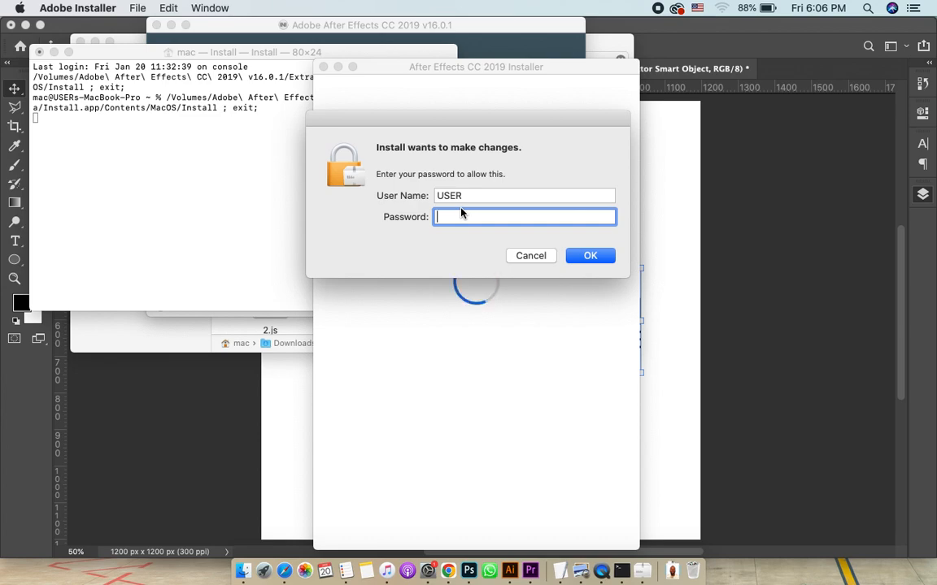
Step: Authorize the installer with the admin password, starting the After Effects CC 2019 install
text(password)
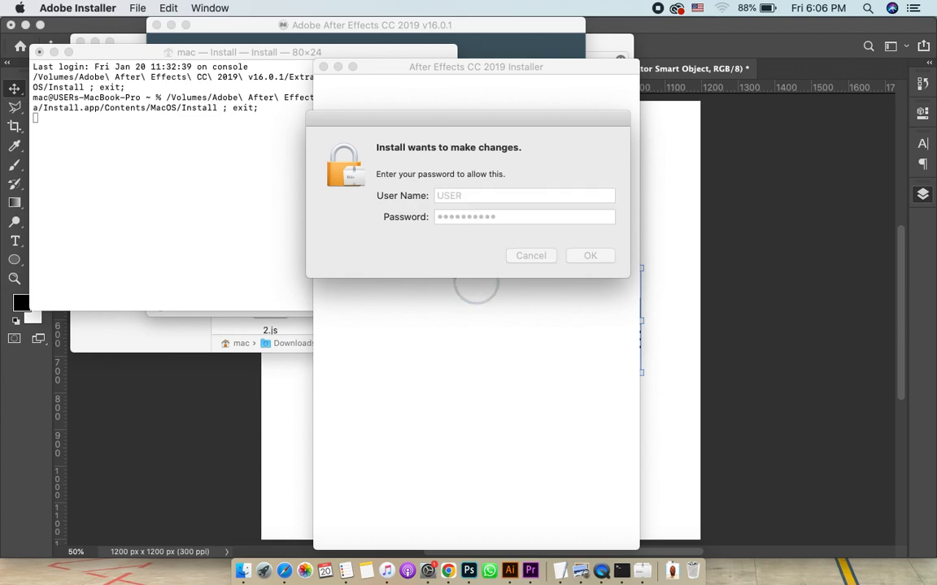
click(591, 256)
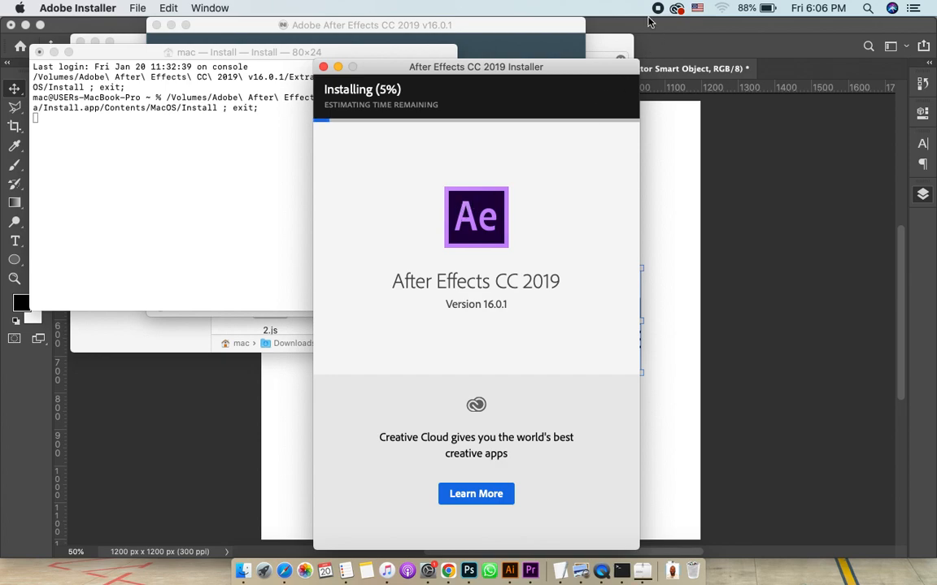
mouse_move(650, 19)
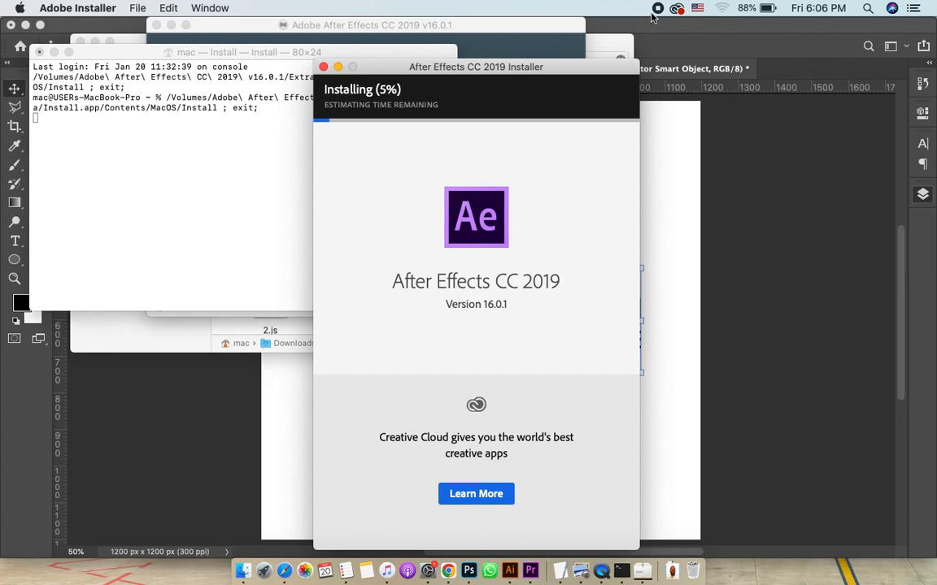